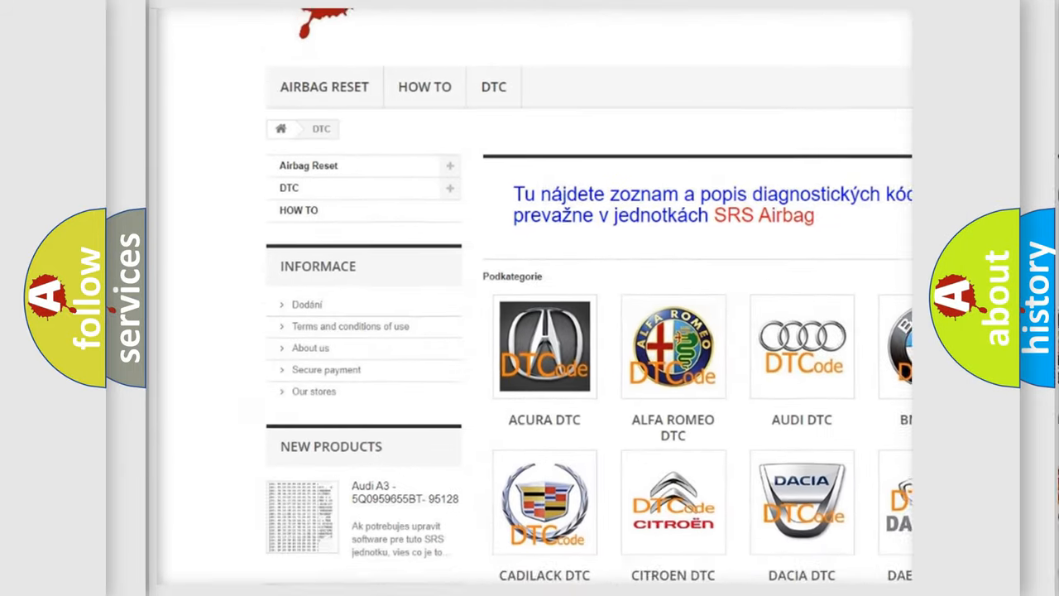
scroll("down", 3)
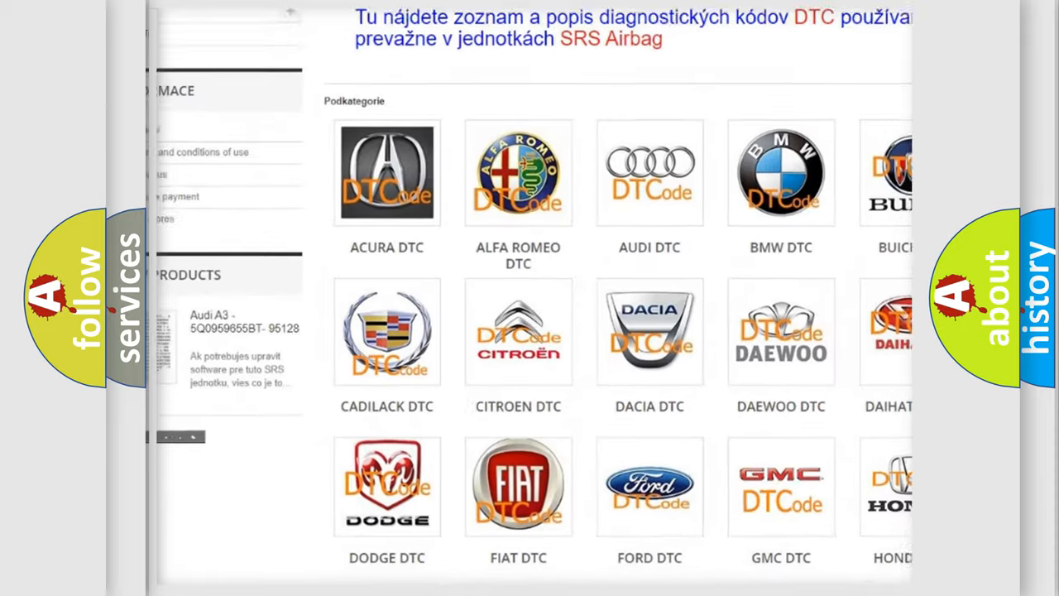
scroll("down", 3)
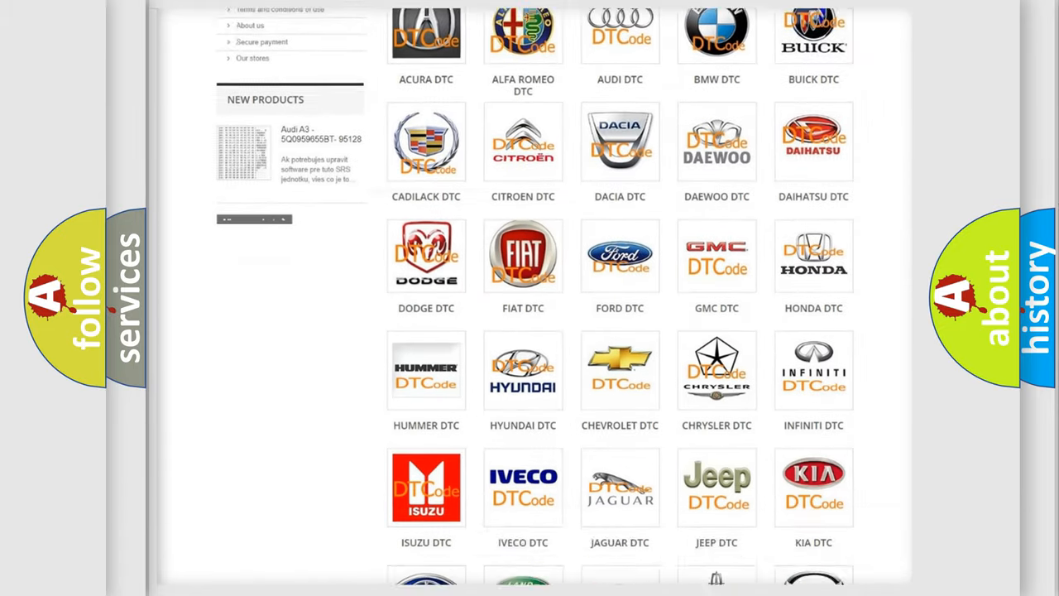
scroll("down", 3)
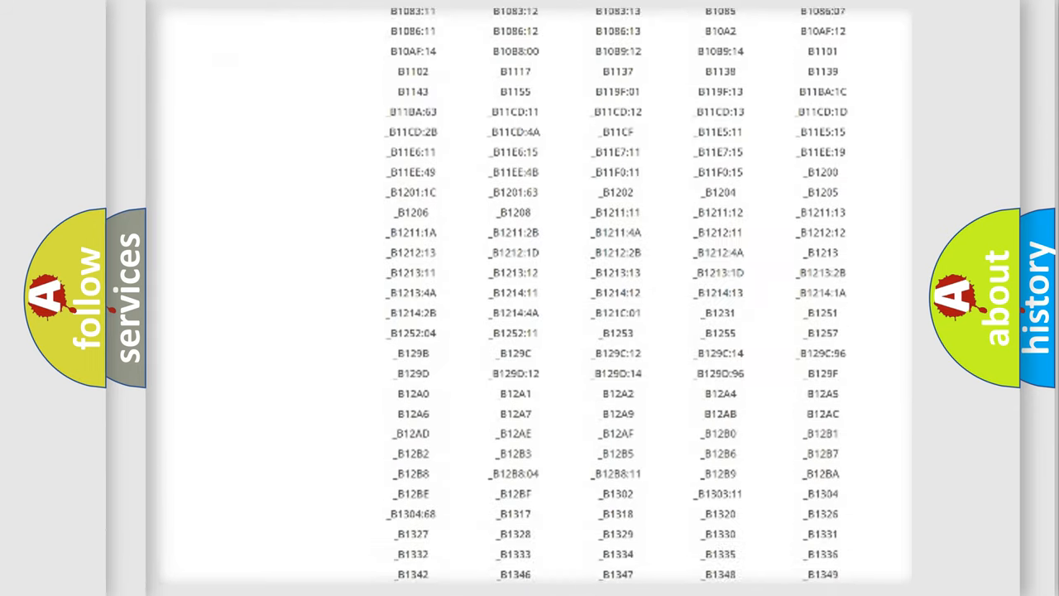
scroll("down", 3)
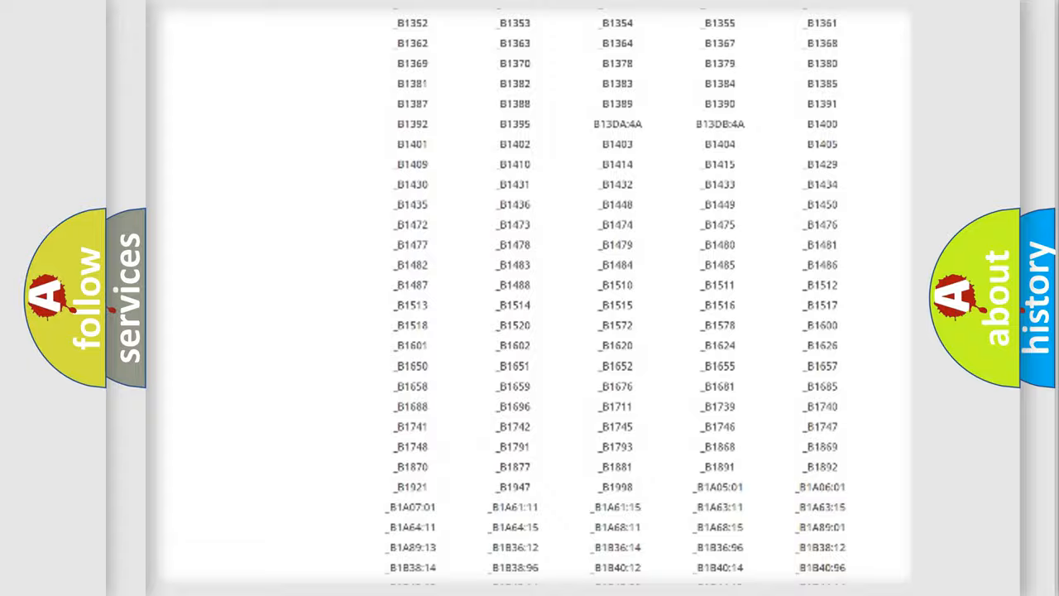